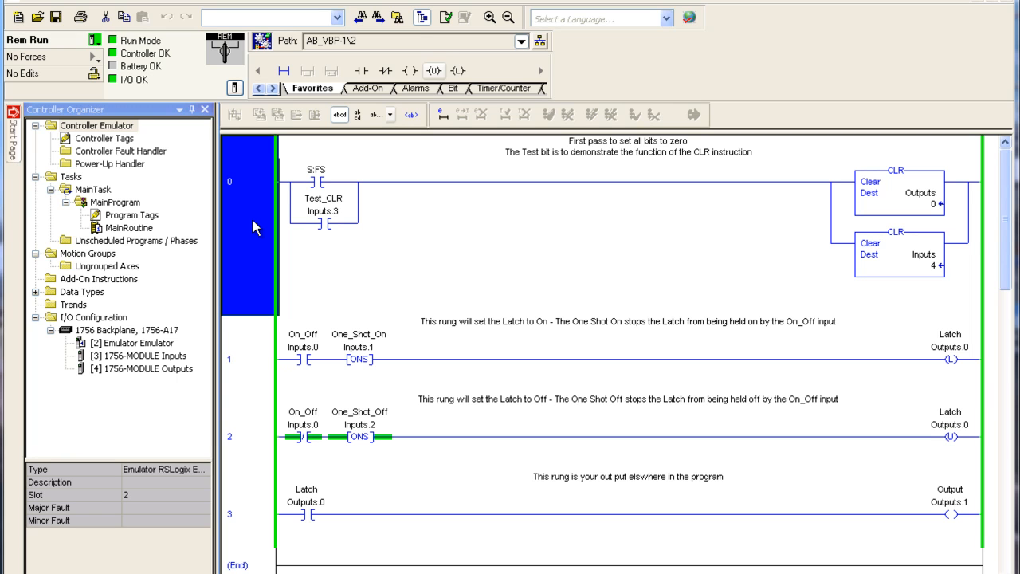
{"action": "mouse_move", "coordinate": [588, 242]}
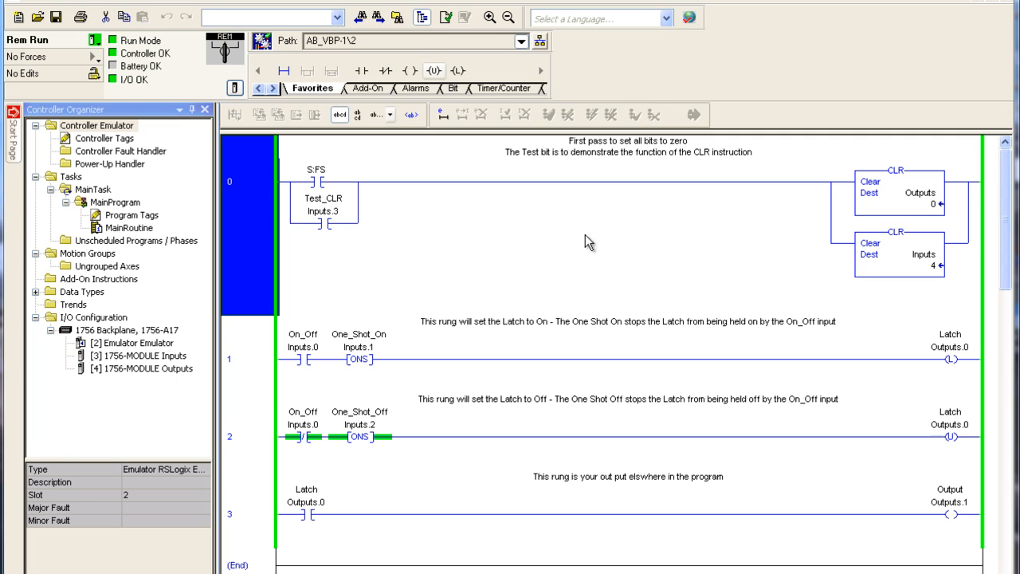
{"action": "mouse_move", "coordinate": [245, 198]}
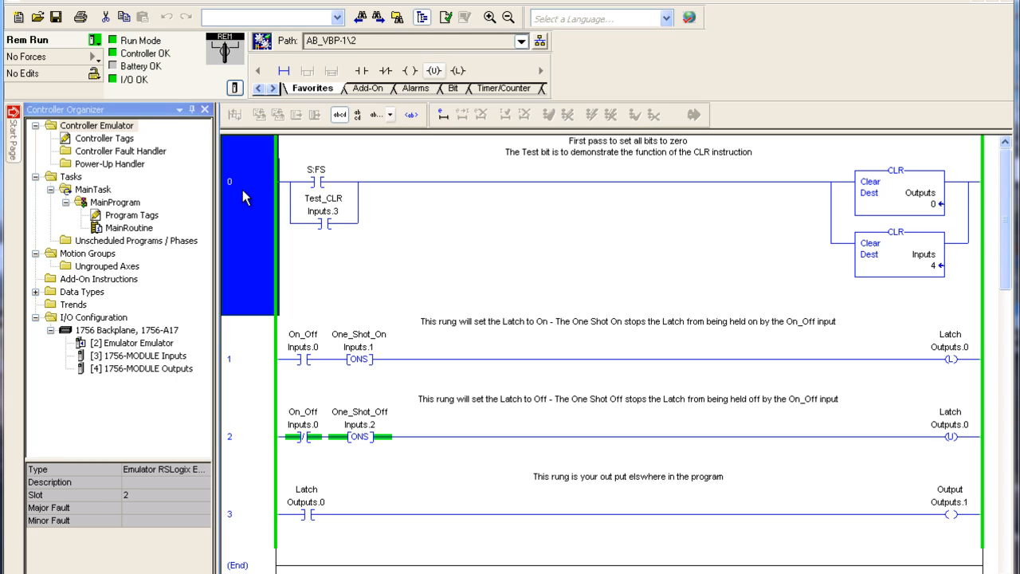
{"action": "mouse_move", "coordinate": [301, 370]}
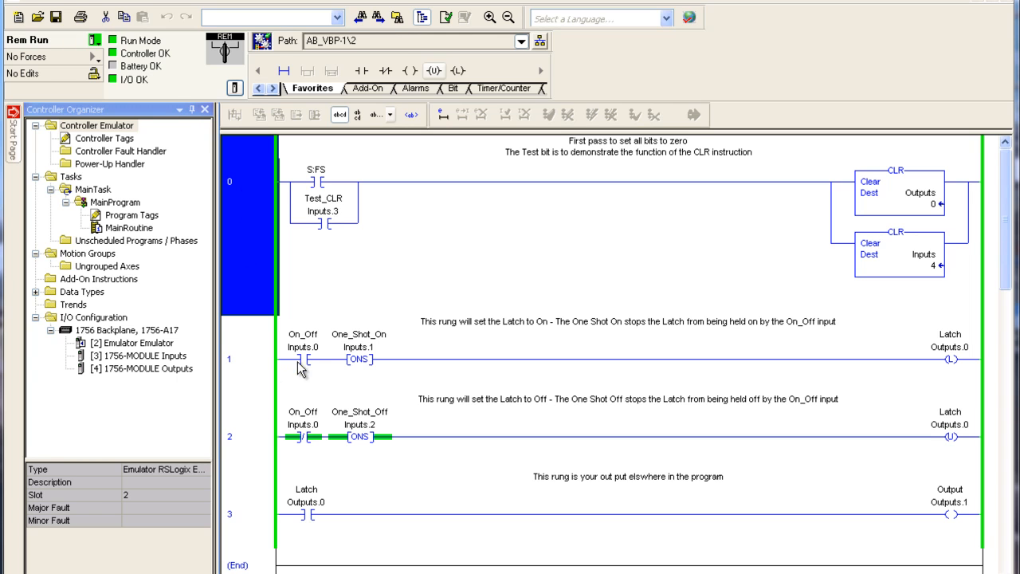
{"action": "mouse_move", "coordinate": [245, 360]}
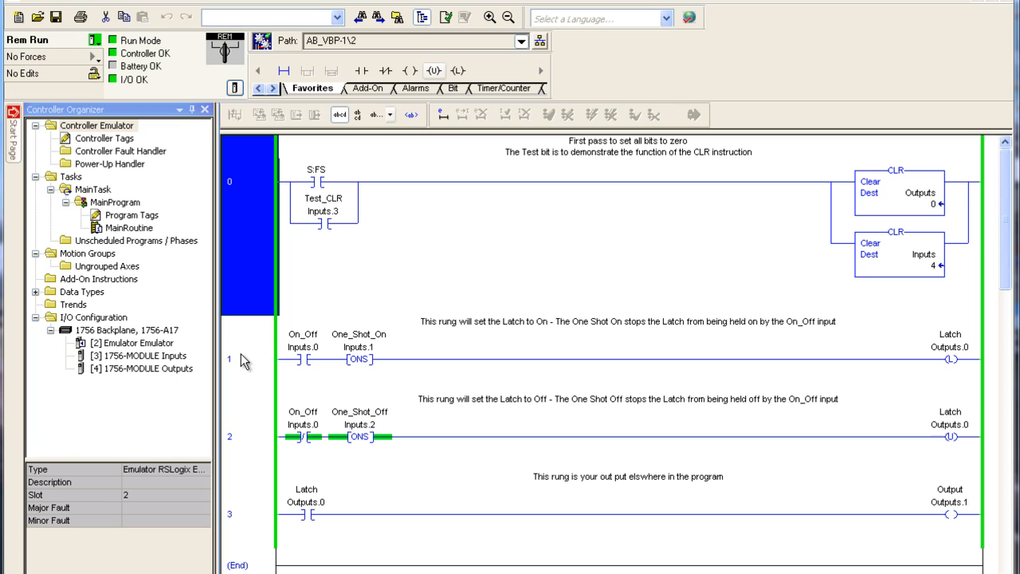
{"action": "mouse_move", "coordinate": [302, 369]}
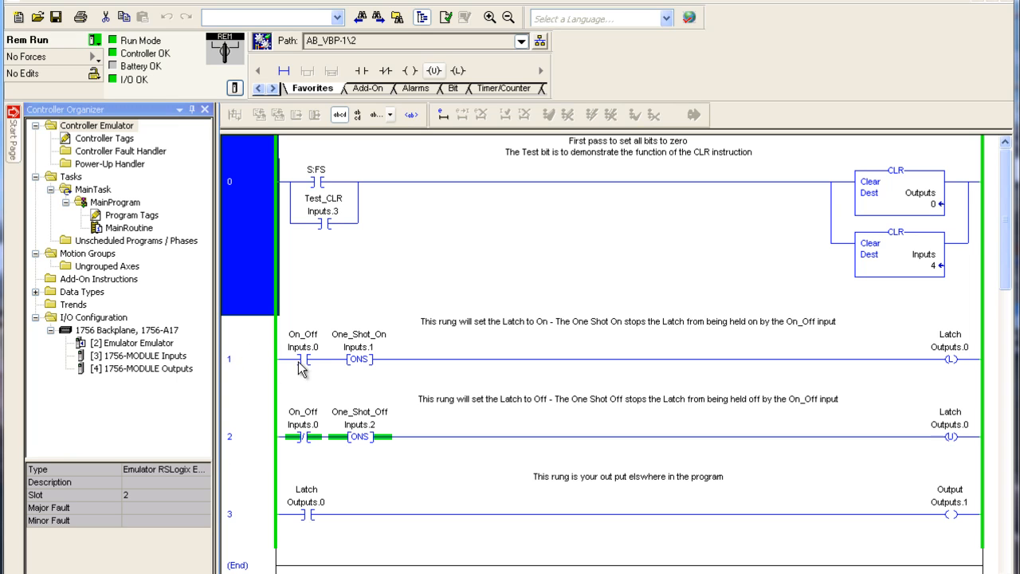
{"action": "mouse_move", "coordinate": [351, 359]}
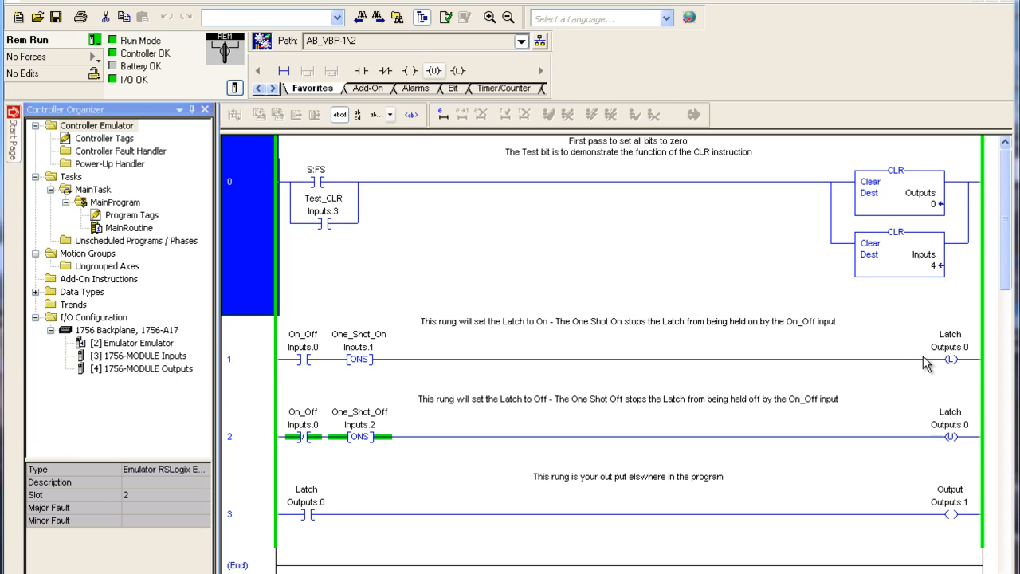
{"action": "mouse_move", "coordinate": [860, 367]}
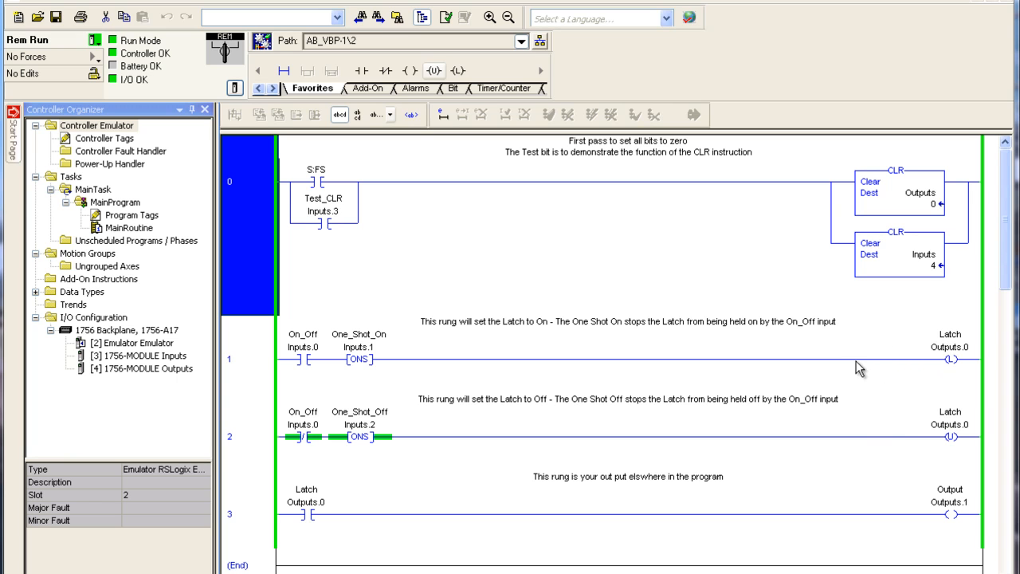
{"action": "mouse_move", "coordinate": [941, 447]}
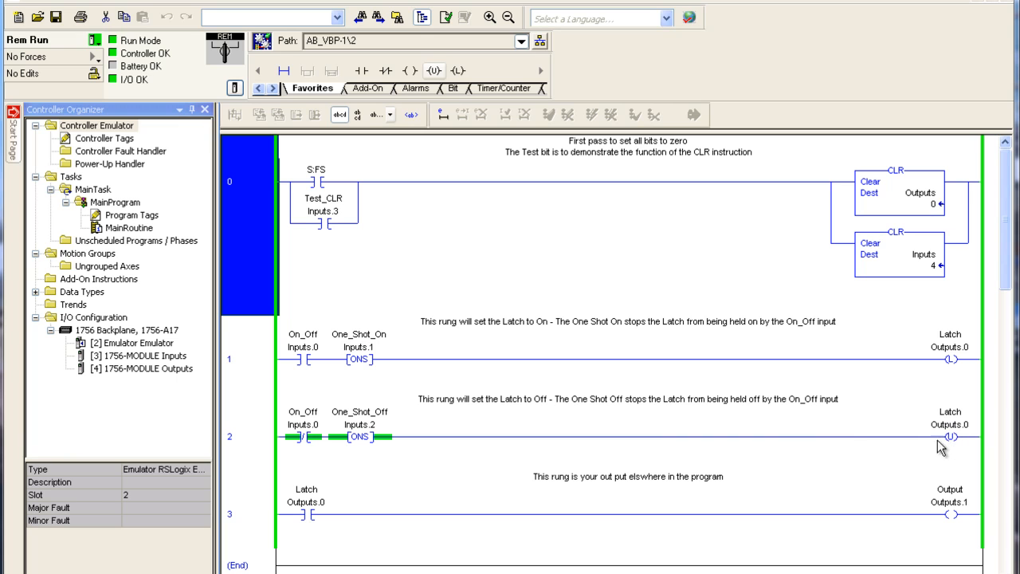
{"action": "mouse_move", "coordinate": [494, 480]}
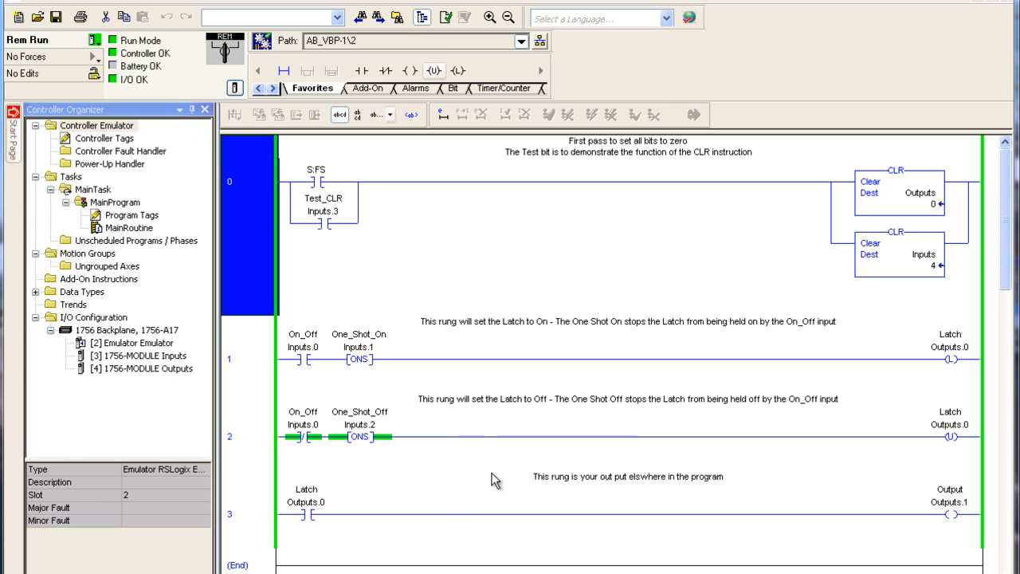
{"action": "mouse_move", "coordinate": [281, 514]}
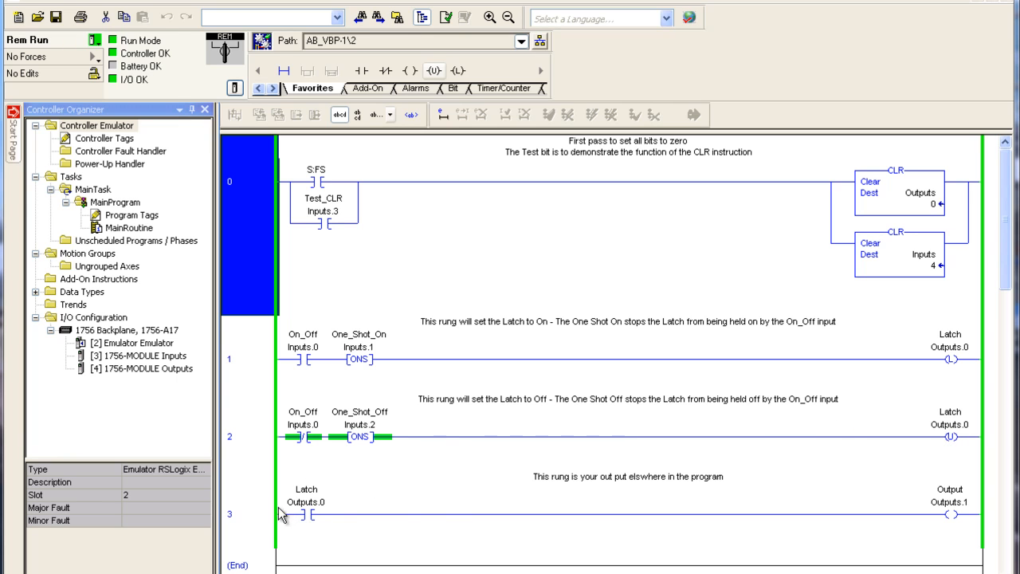
{"action": "mouse_move", "coordinate": [936, 514]}
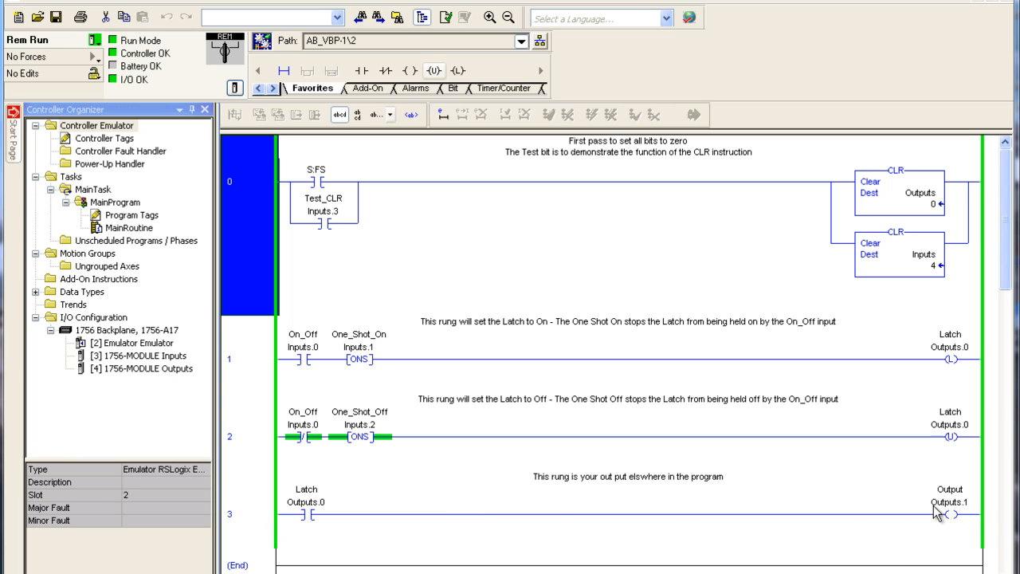
{"action": "mouse_move", "coordinate": [934, 512]}
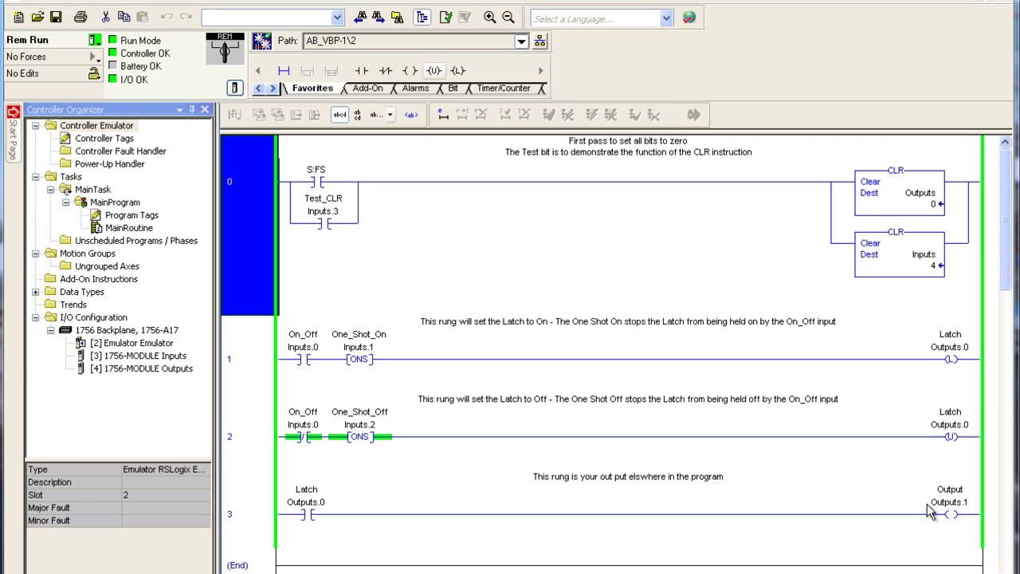
{"action": "mouse_move", "coordinate": [252, 512]}
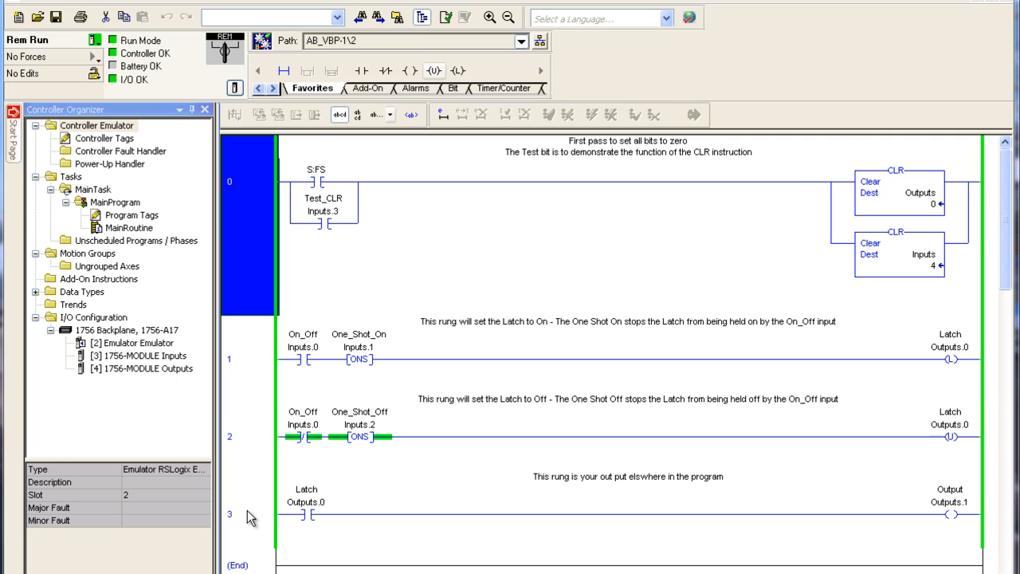
{"action": "mouse_move", "coordinate": [248, 381]}
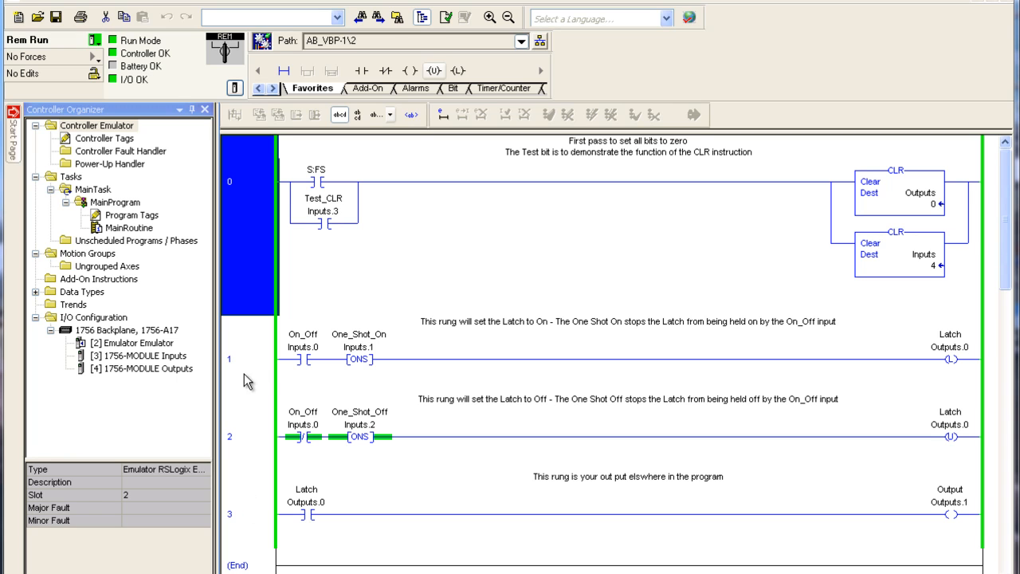
{"action": "mouse_move", "coordinate": [305, 364]}
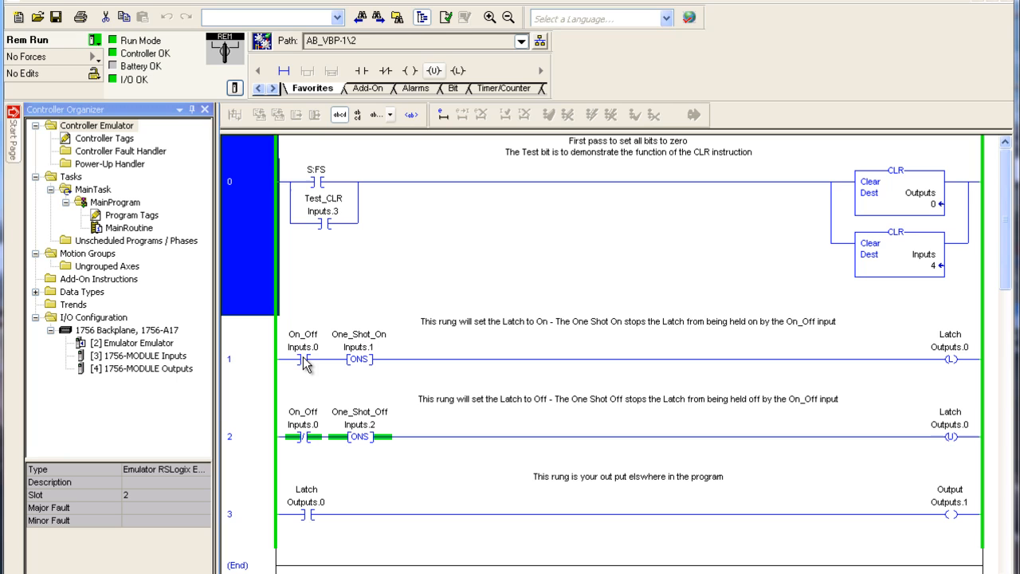
Step: Toggle the On_Off (Inputs.0) contact on rung 1 so Latch and Output energize
{"action": "left_click", "coordinate": [303, 359]}
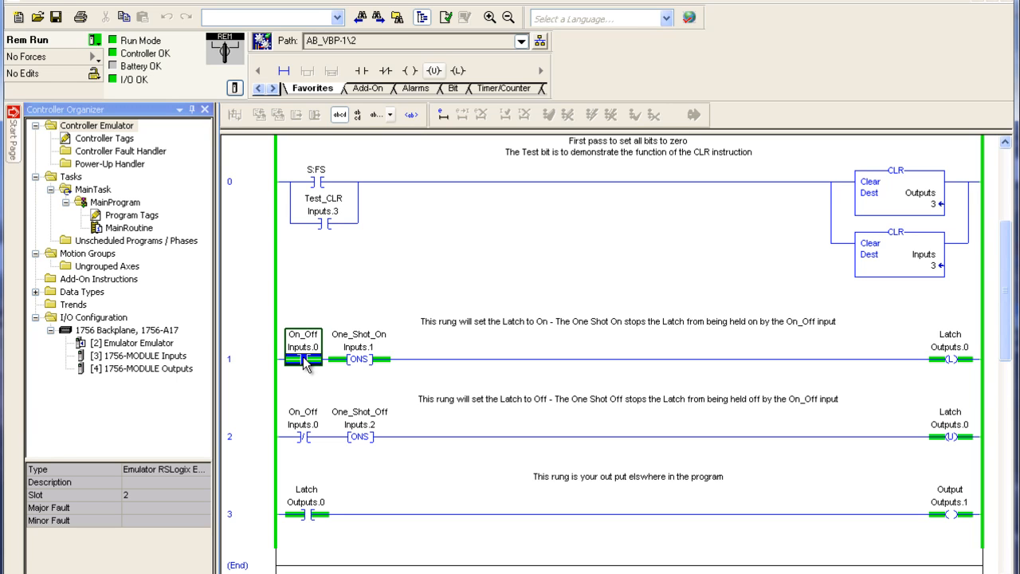
{"action": "left_click", "coordinate": [303, 437]}
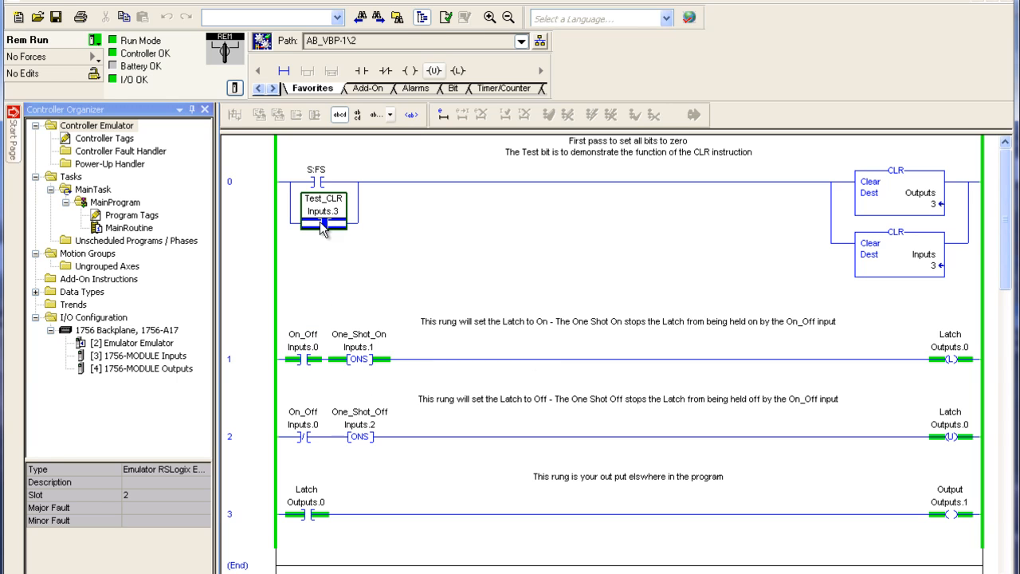
{"action": "mouse_move", "coordinate": [888, 418]}
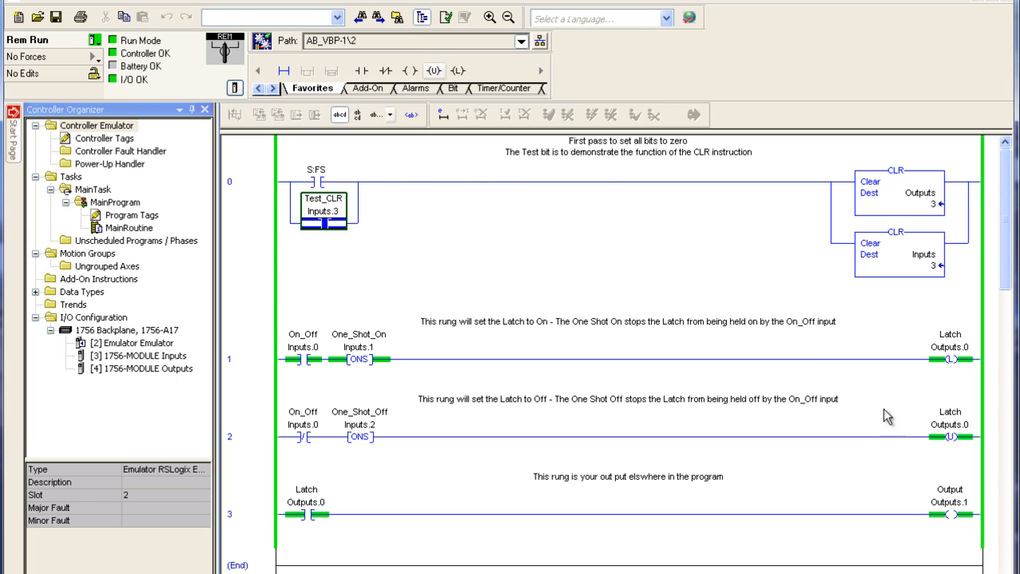
{"action": "mouse_move", "coordinate": [683, 335]}
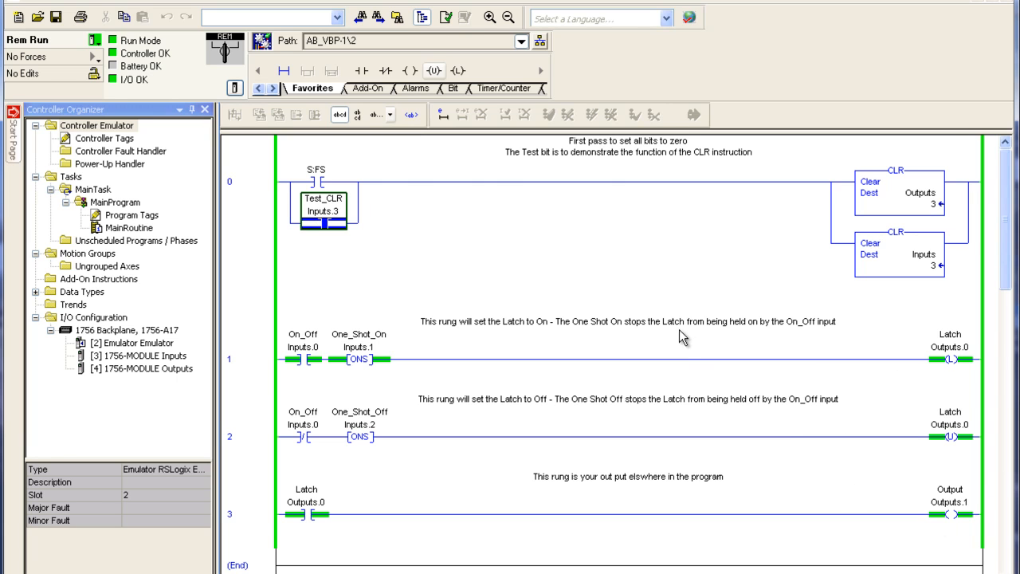
{"action": "mouse_move", "coordinate": [626, 310]}
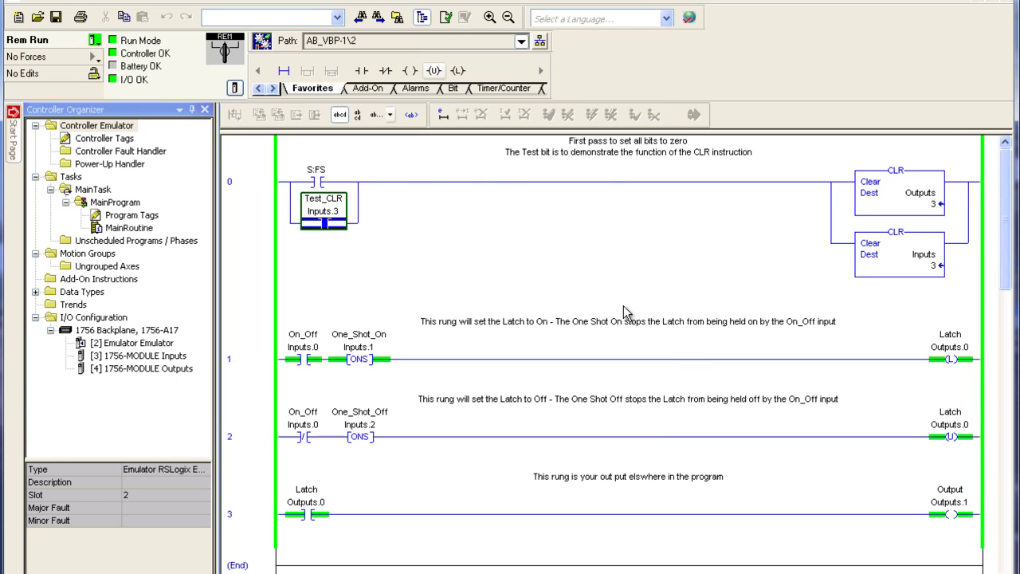
{"action": "mouse_move", "coordinate": [302, 207]}
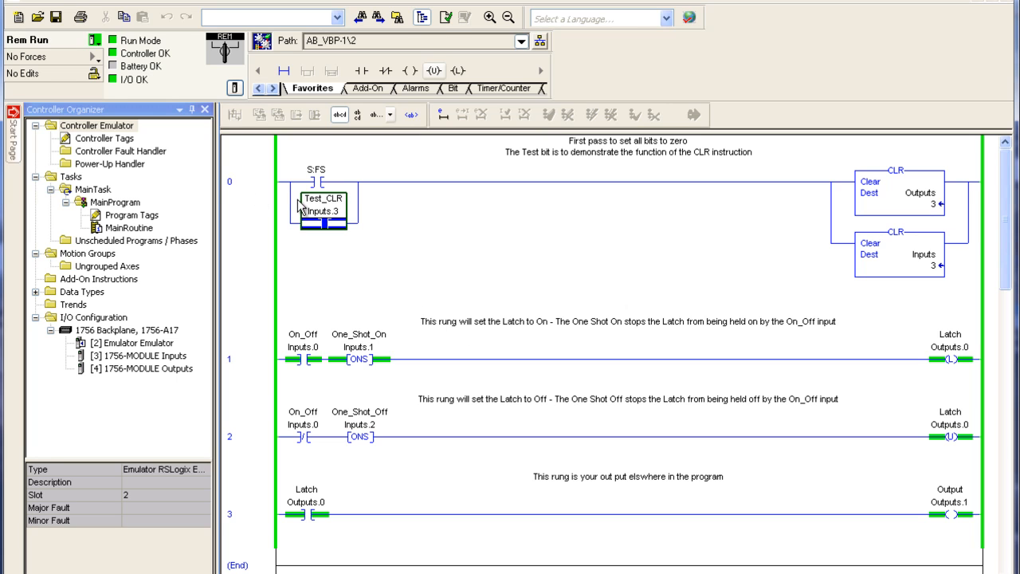
{"action": "mouse_move", "coordinate": [397, 245]}
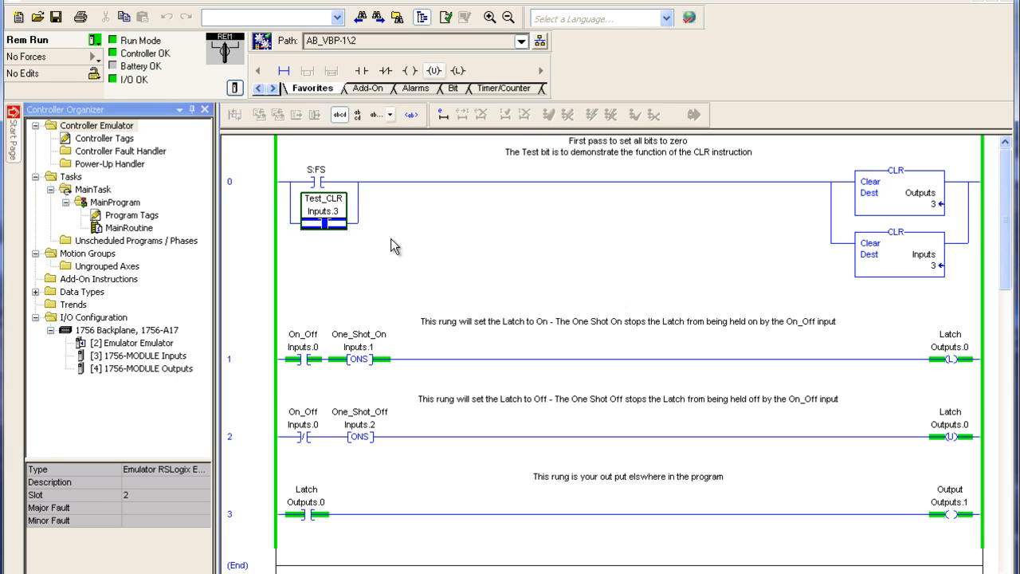
{"action": "mouse_move", "coordinate": [404, 271]}
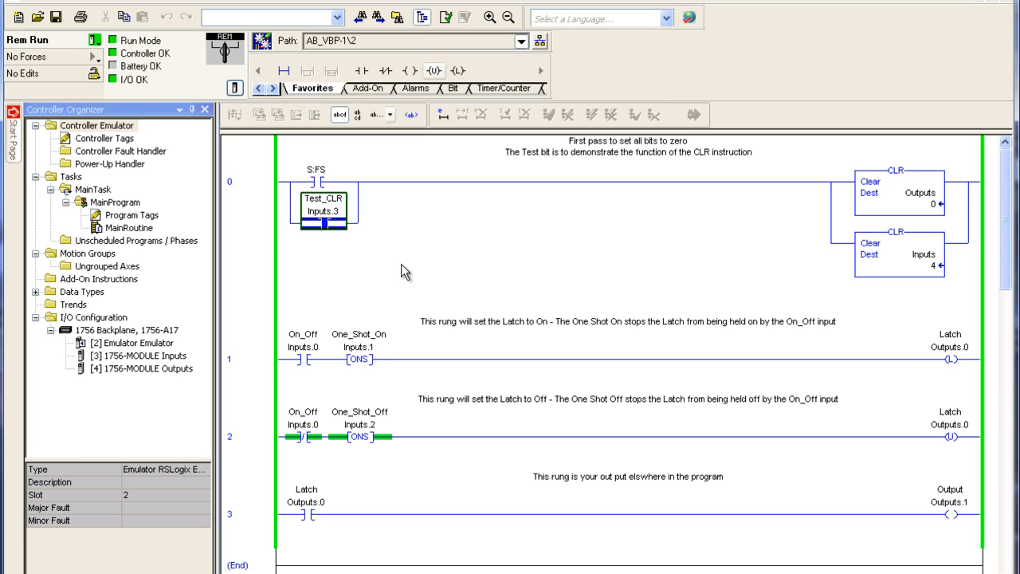
{"action": "mouse_move", "coordinate": [457, 275]}
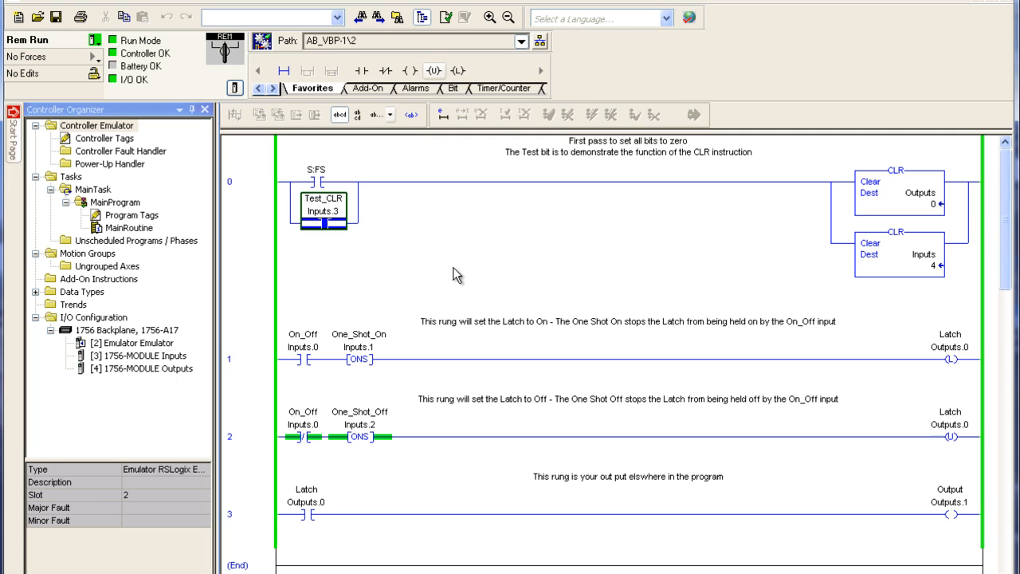
{"action": "mouse_move", "coordinate": [442, 299]}
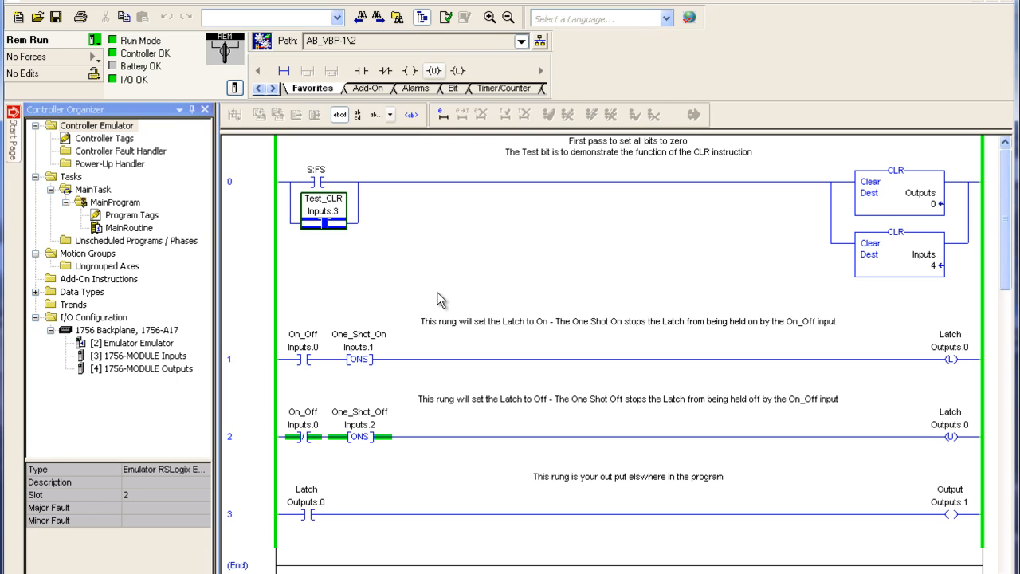